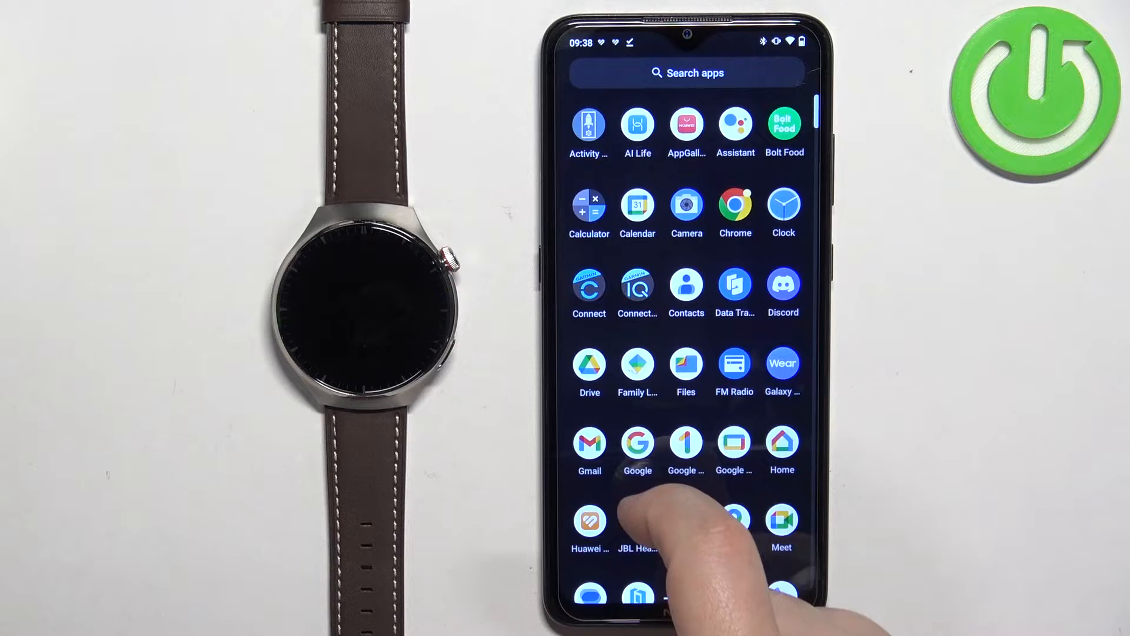
Open Huawei Health's app info and show its Permissions page in Android Settings
{"action": "scroll", "scroll_direction": "down", "scroll_amount": 3}
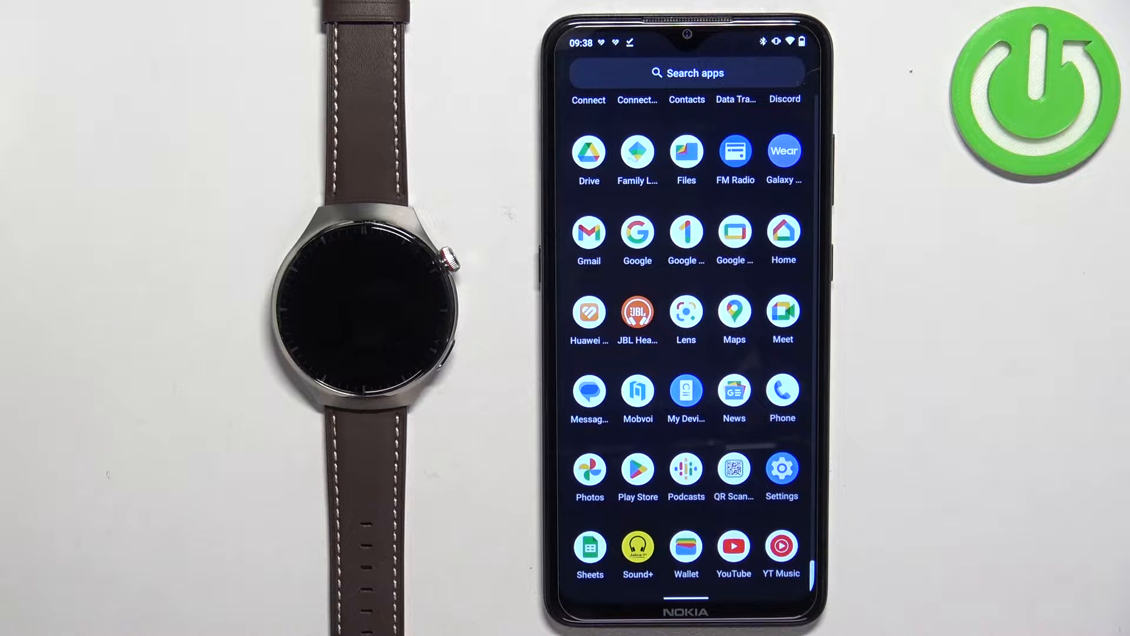
{"action": "scroll", "scroll_direction": "down", "scroll_amount": 3}
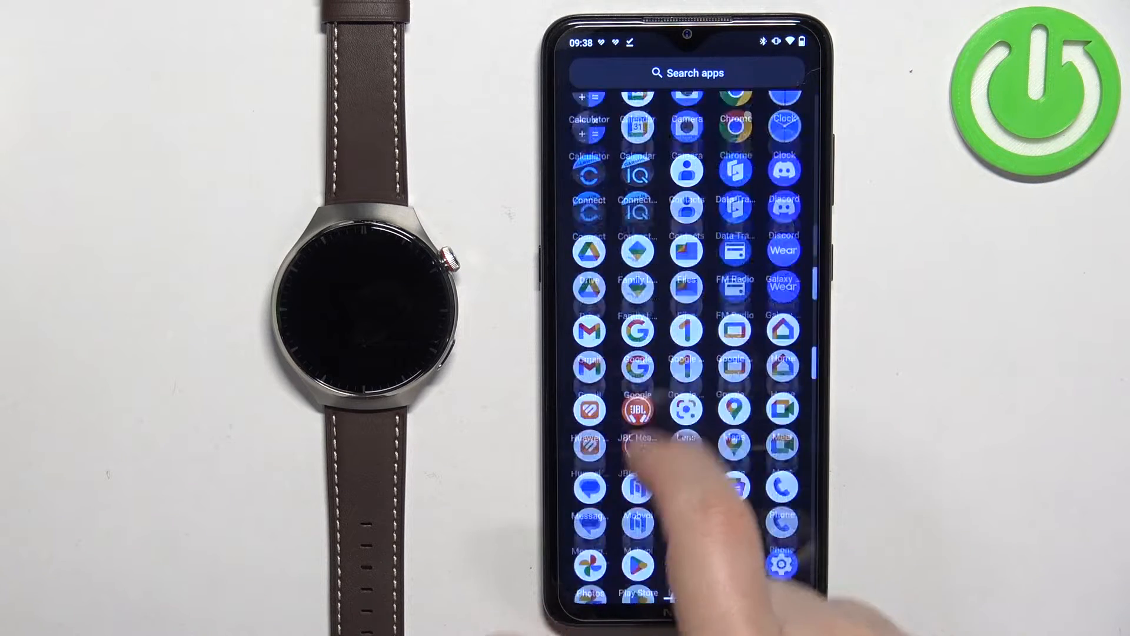
{"action": "scroll", "scroll_direction": "down", "scroll_amount": 3}
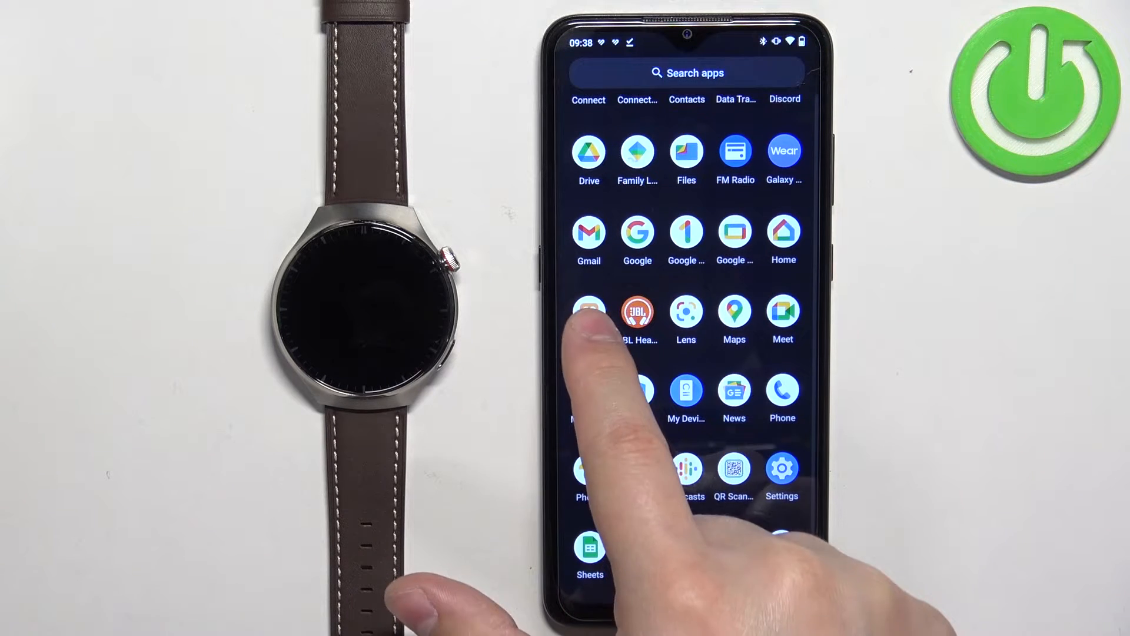
{"action": "left_click", "coordinate": [589, 314]}
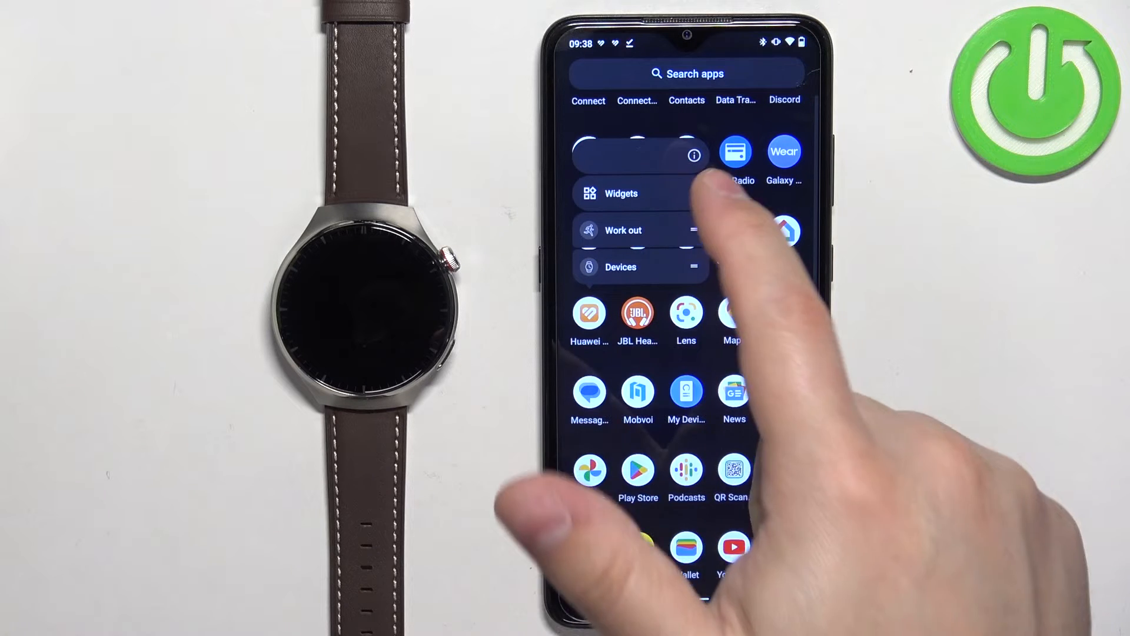
{"action": "left_click", "coordinate": [694, 155]}
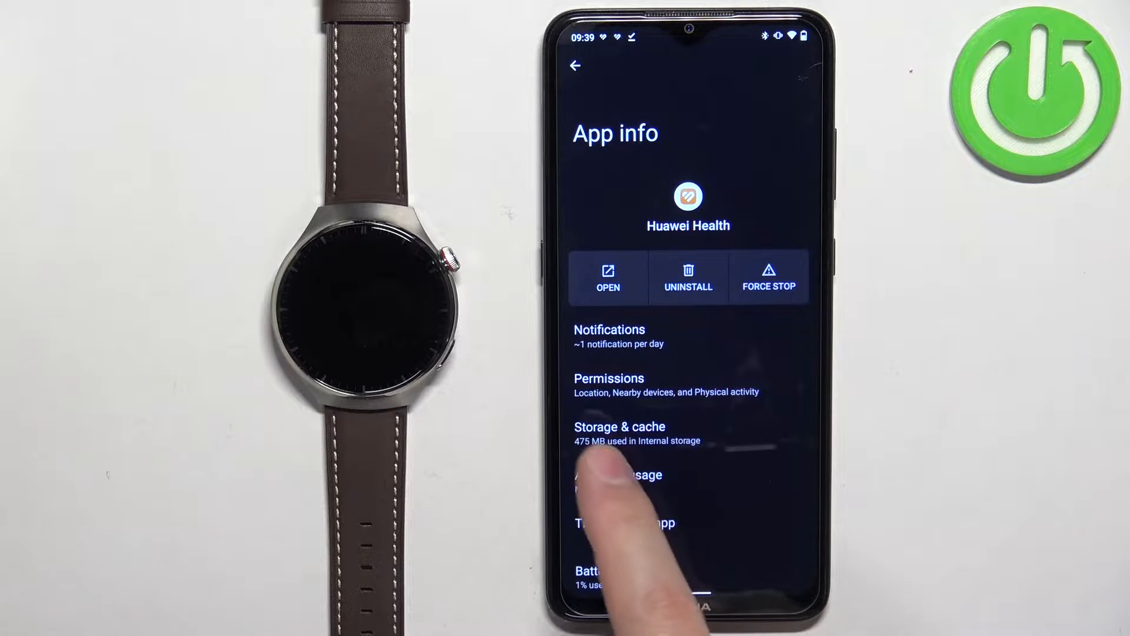
{"action": "left_click", "coordinate": [608, 385]}
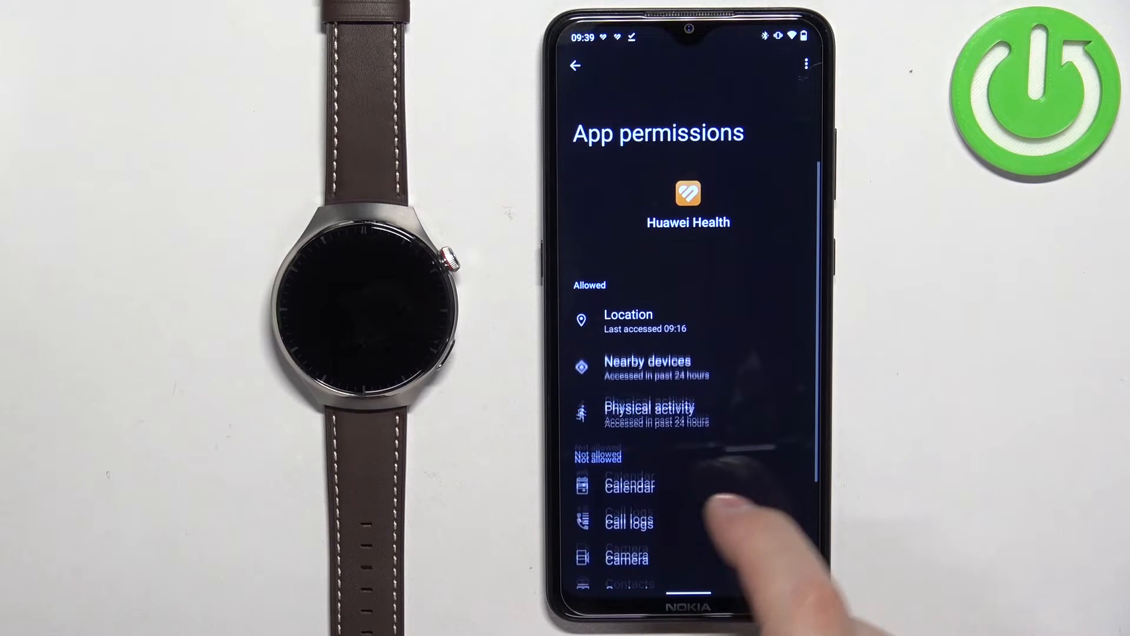
{"action": "scroll", "scroll_direction": "up", "scroll_amount": 3}
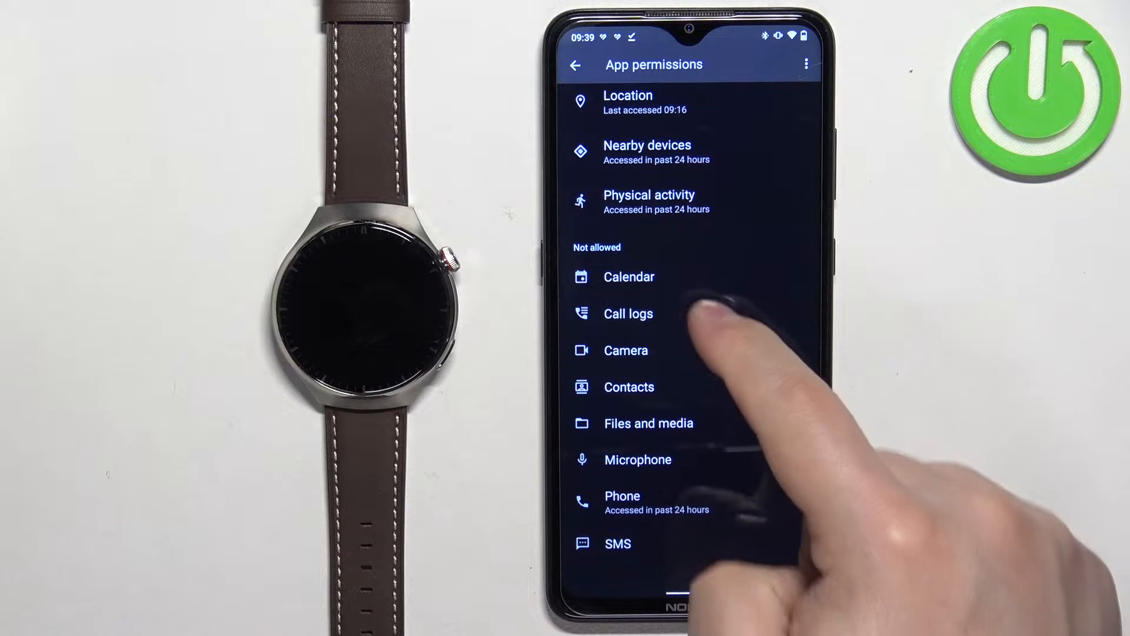
Allow Call logs and Contacts permissions for Huawei Health, then launch the app
{"action": "left_click", "coordinate": [628, 313]}
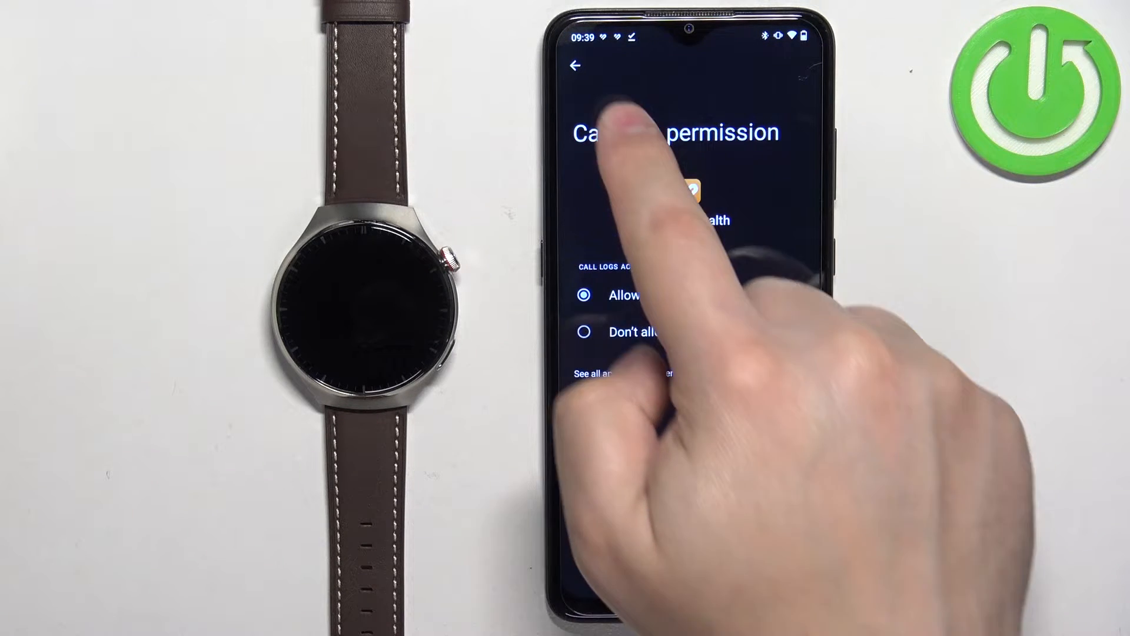
{"action": "left_click", "coordinate": [574, 65]}
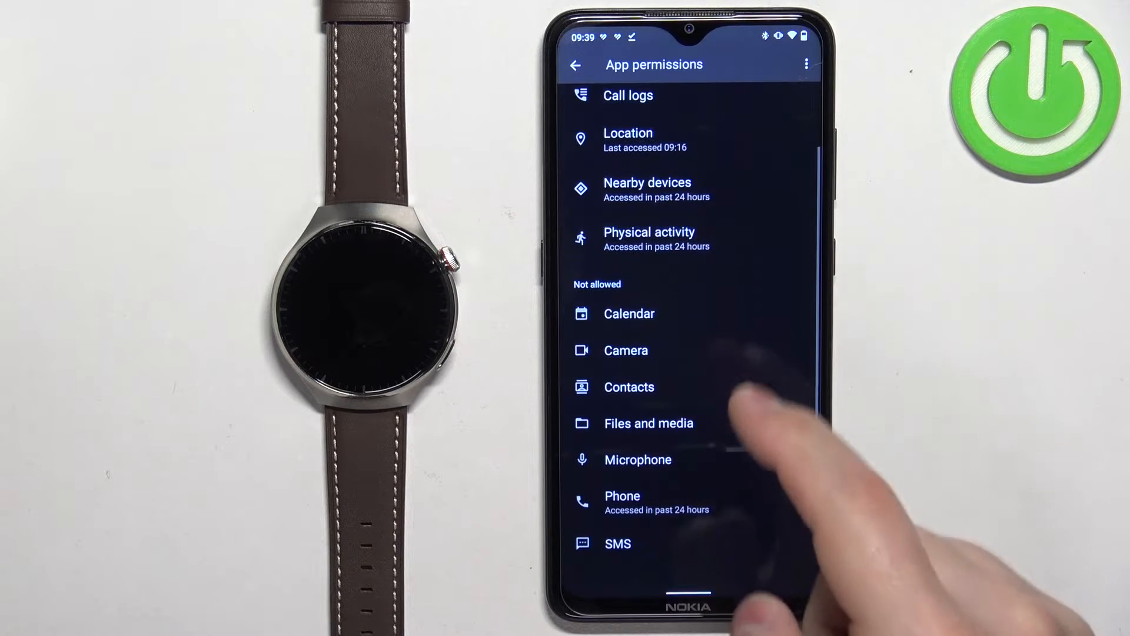
{"action": "left_click", "coordinate": [629, 388]}
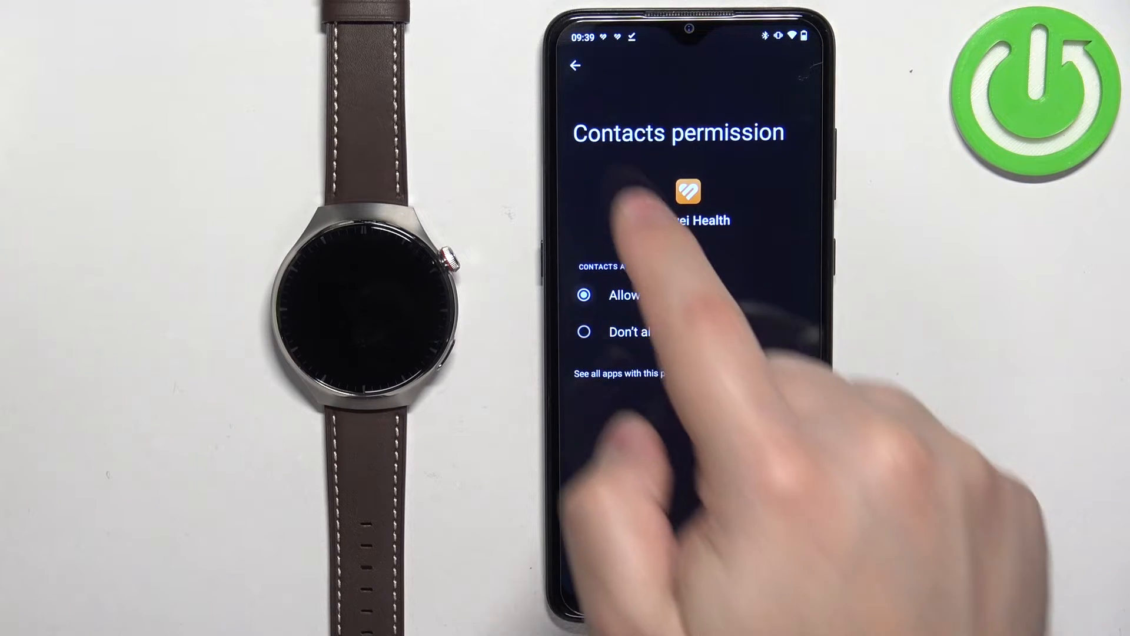
{"action": "left_click", "coordinate": [575, 64]}
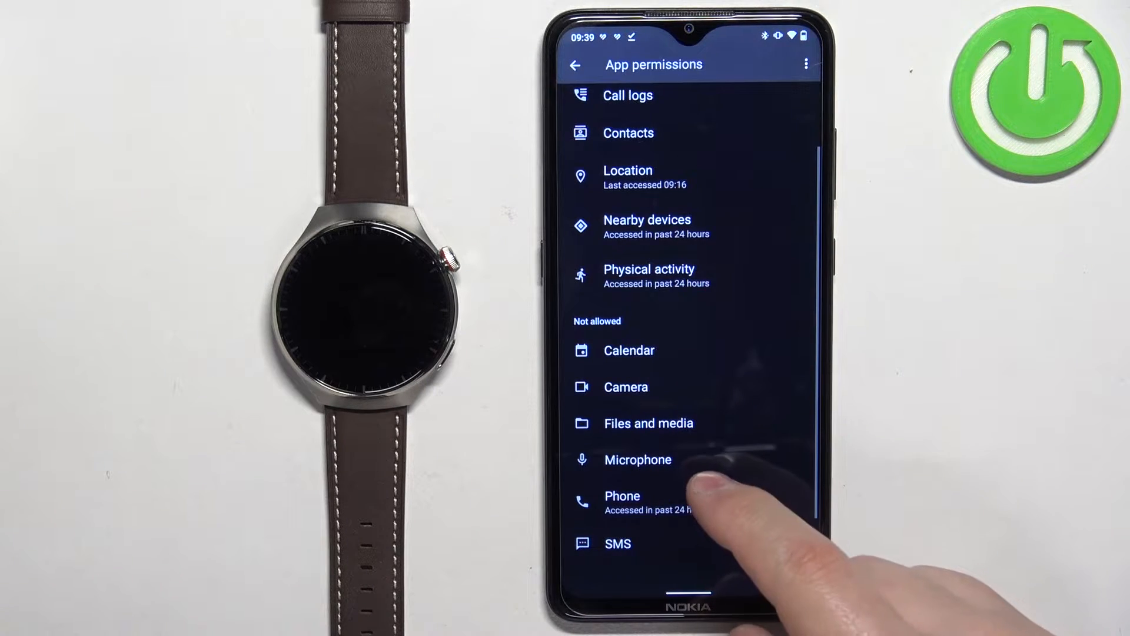
{"action": "left_click", "coordinate": [622, 502]}
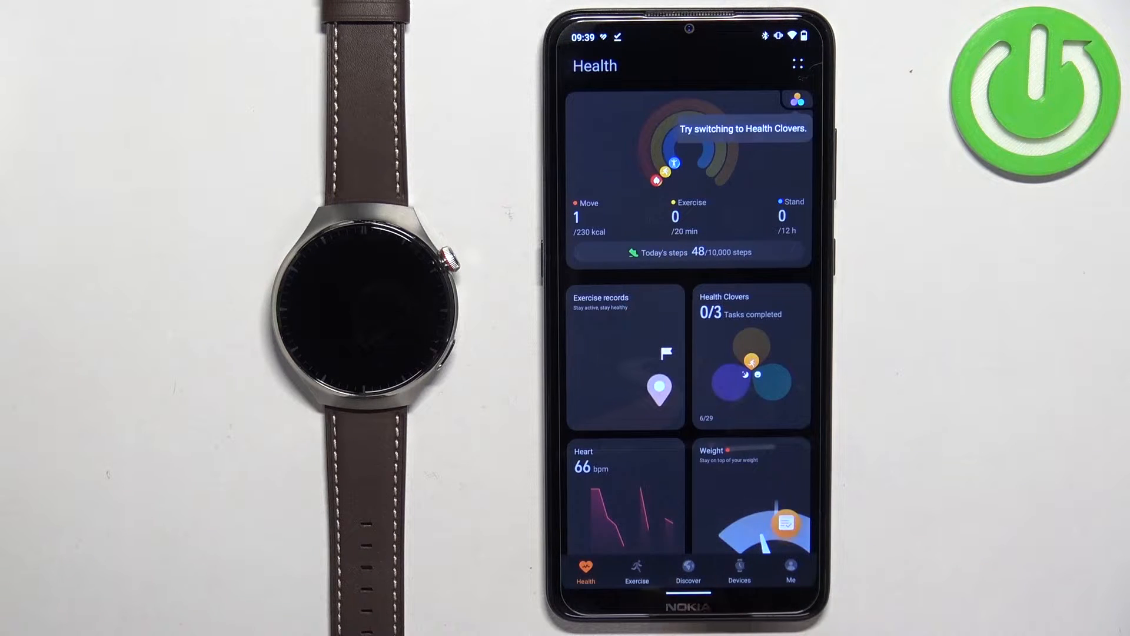
Open the HUAWEI WATCH 4 Pro device page from Devices and go to its Notifications setting
{"action": "left_click", "coordinate": [739, 572]}
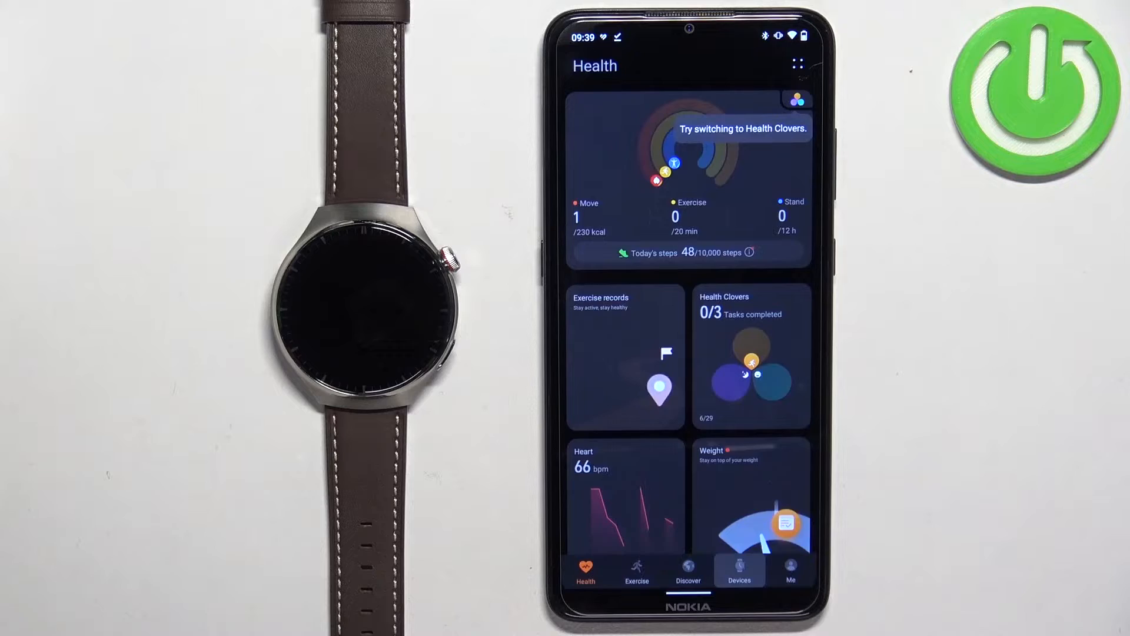
{"action": "left_click", "coordinate": [738, 573]}
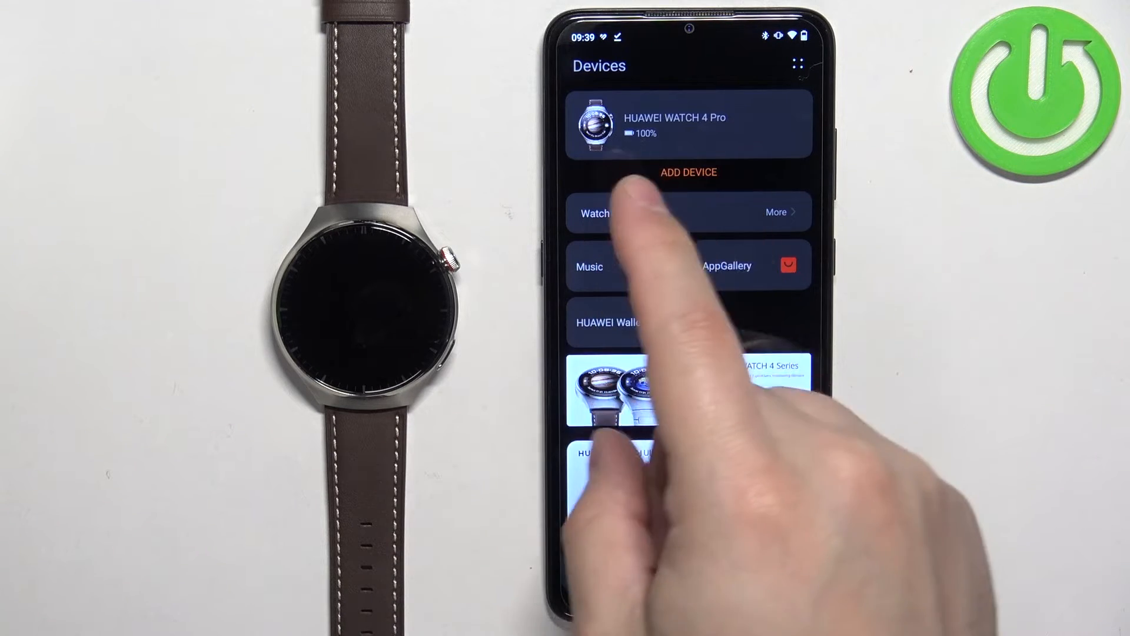
{"action": "left_click", "coordinate": [594, 213]}
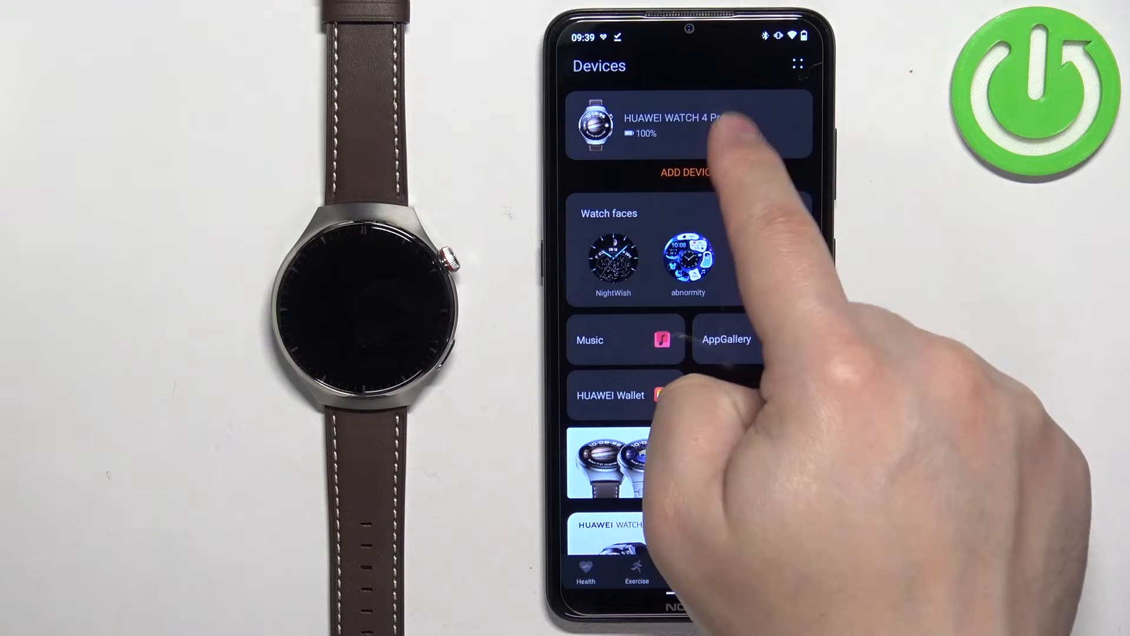
{"action": "left_click", "coordinate": [678, 126]}
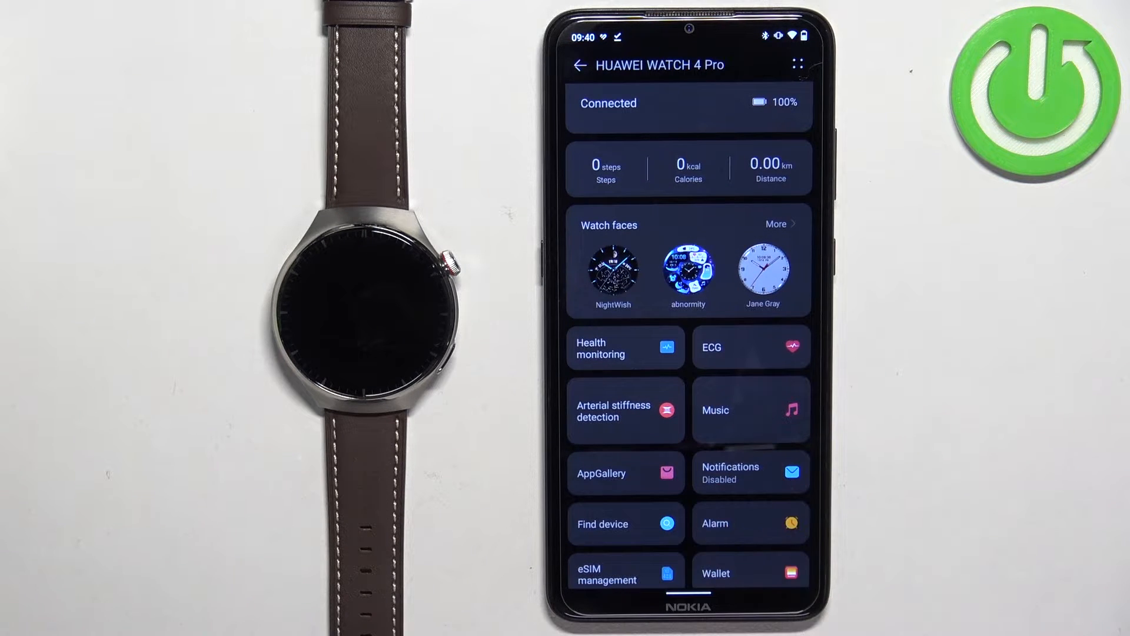
{"action": "left_click", "coordinate": [750, 472]}
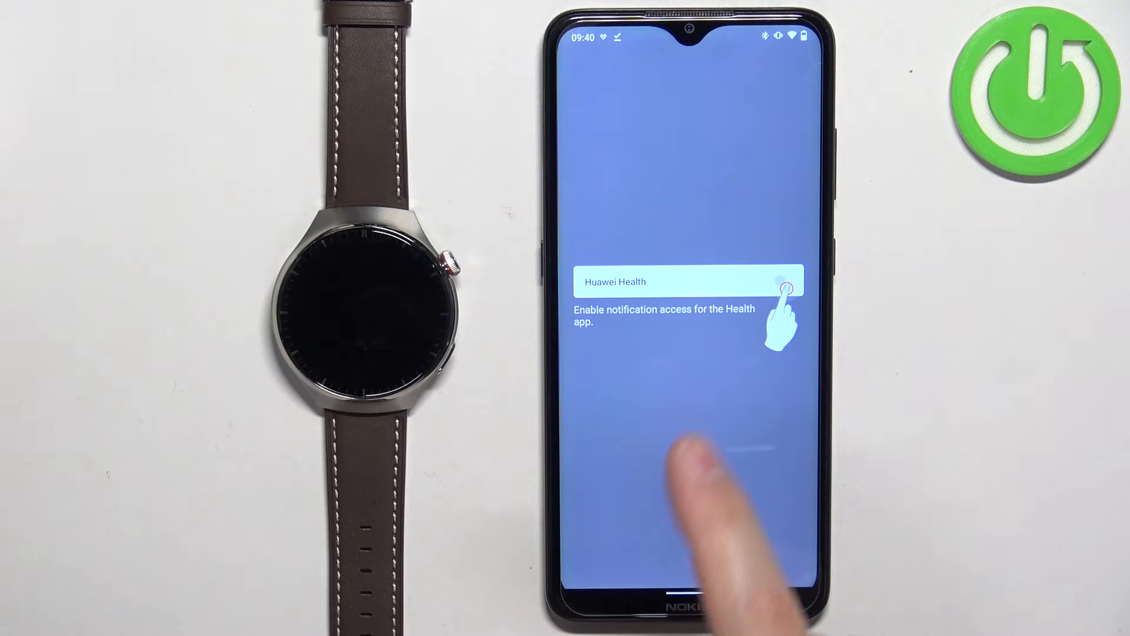
Turn on Allow notification access for Huawei Health and accept the warning
{"action": "left_click", "coordinate": [690, 281]}
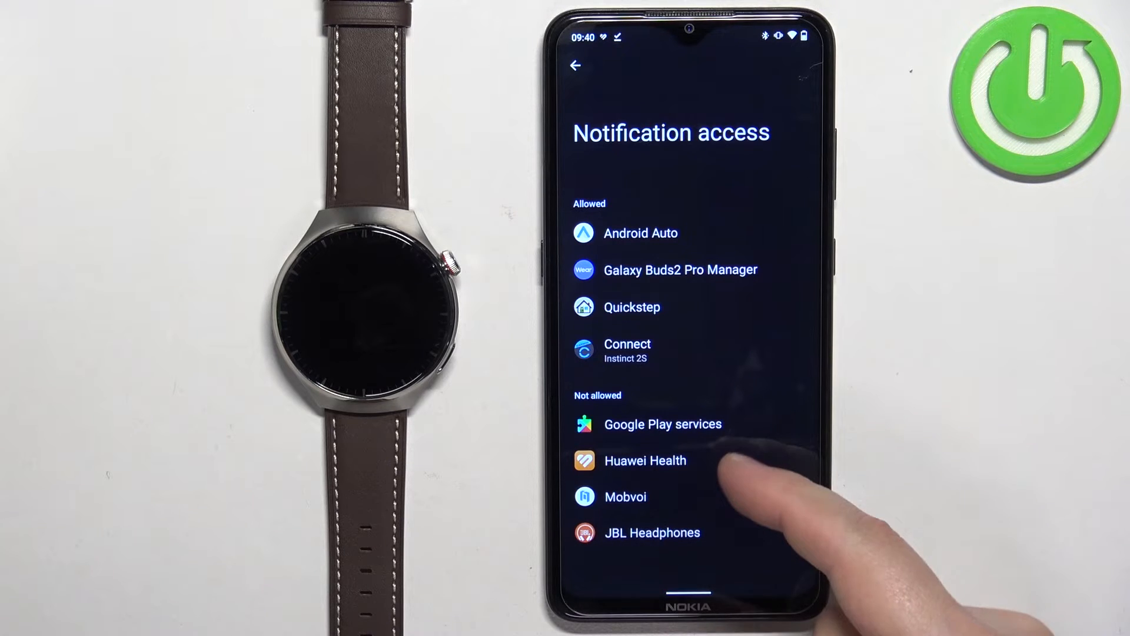
{"action": "left_click", "coordinate": [645, 460]}
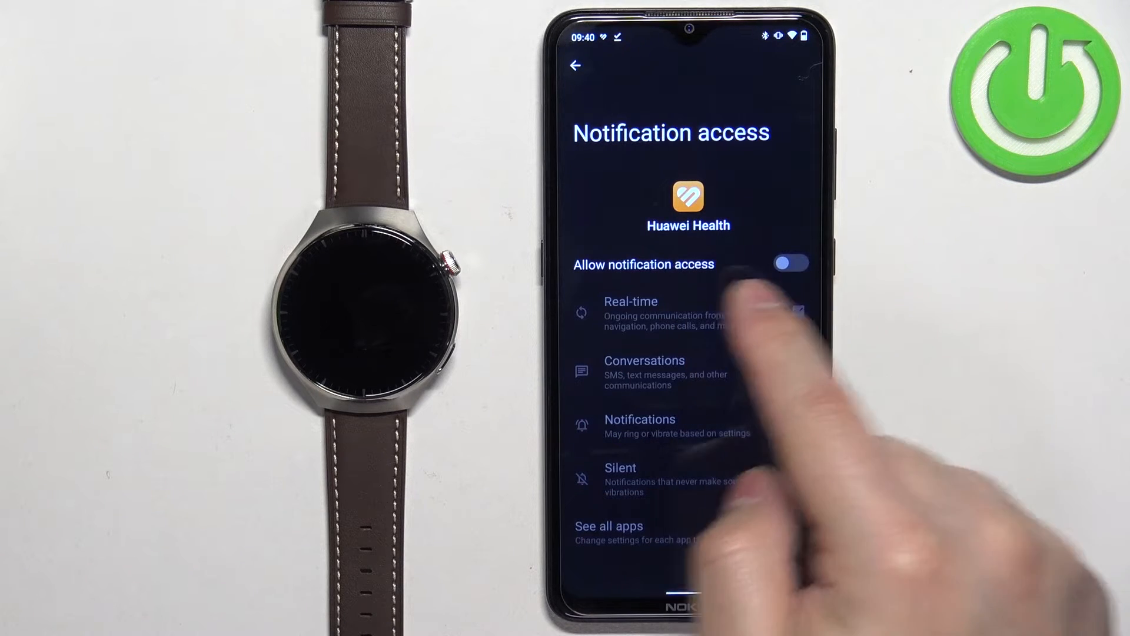
{"action": "left_click", "coordinate": [791, 262]}
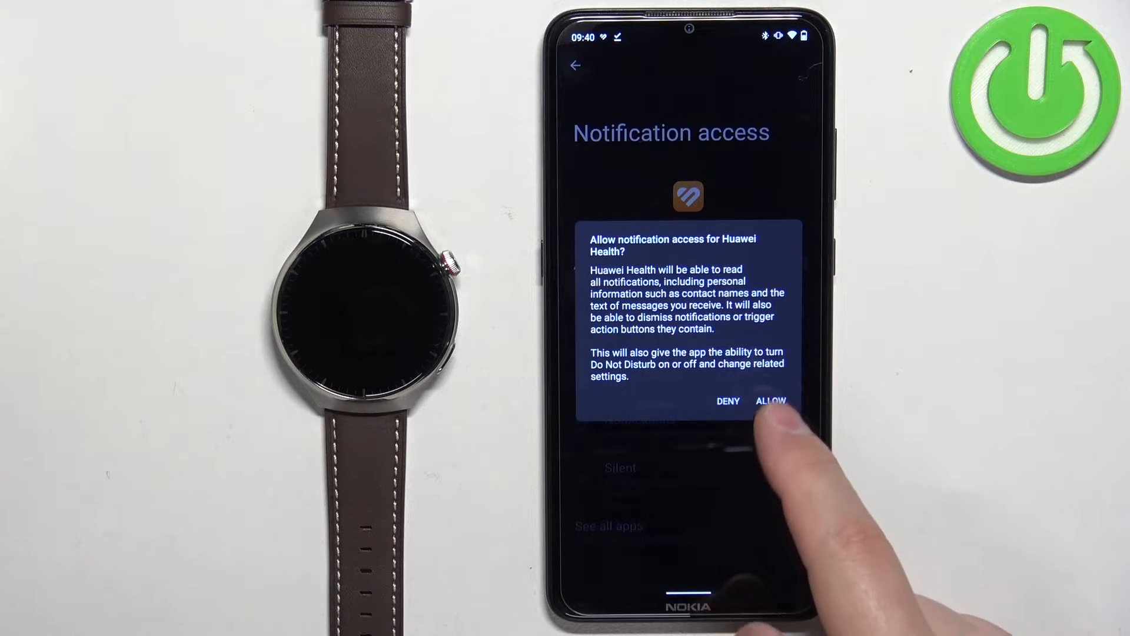
{"action": "left_click", "coordinate": [771, 401]}
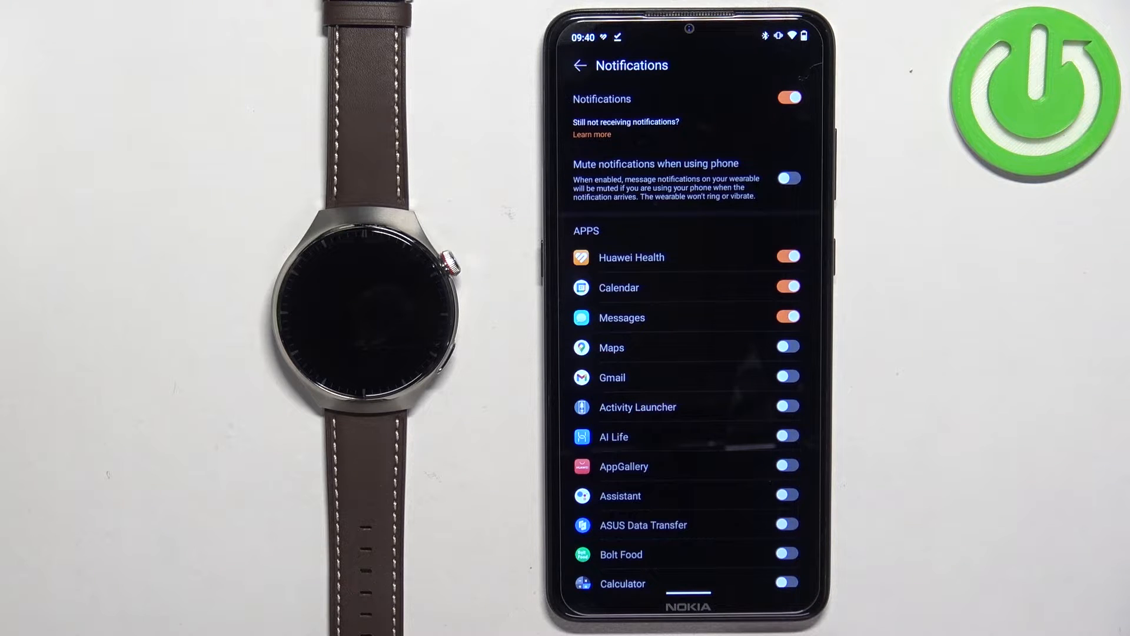
Scroll the watch notification app list, with Discord enabled and other apps left off
{"action": "scroll", "scroll_direction": "down", "scroll_amount": 3}
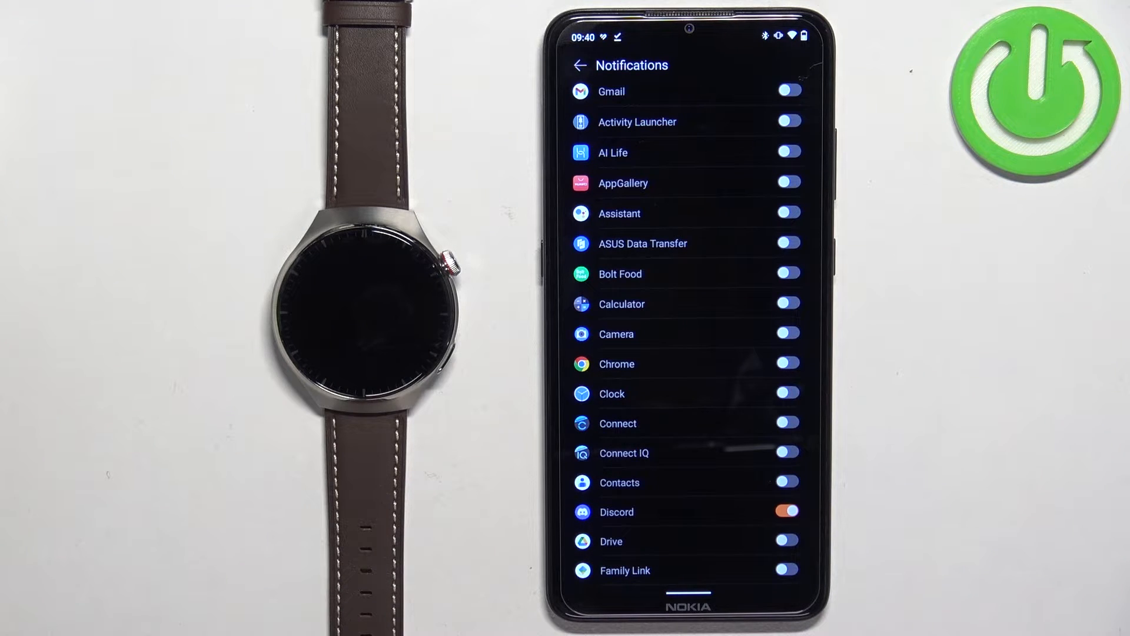
{"action": "left_click", "coordinate": [787, 511]}
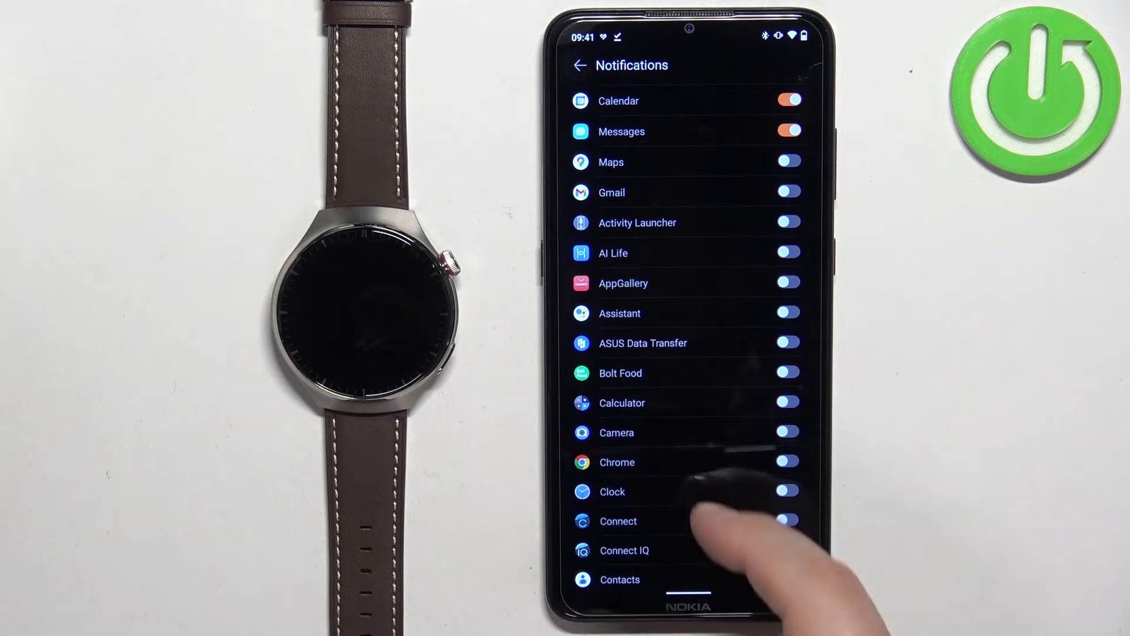
{"action": "scroll", "scroll_direction": "down", "scroll_amount": 3}
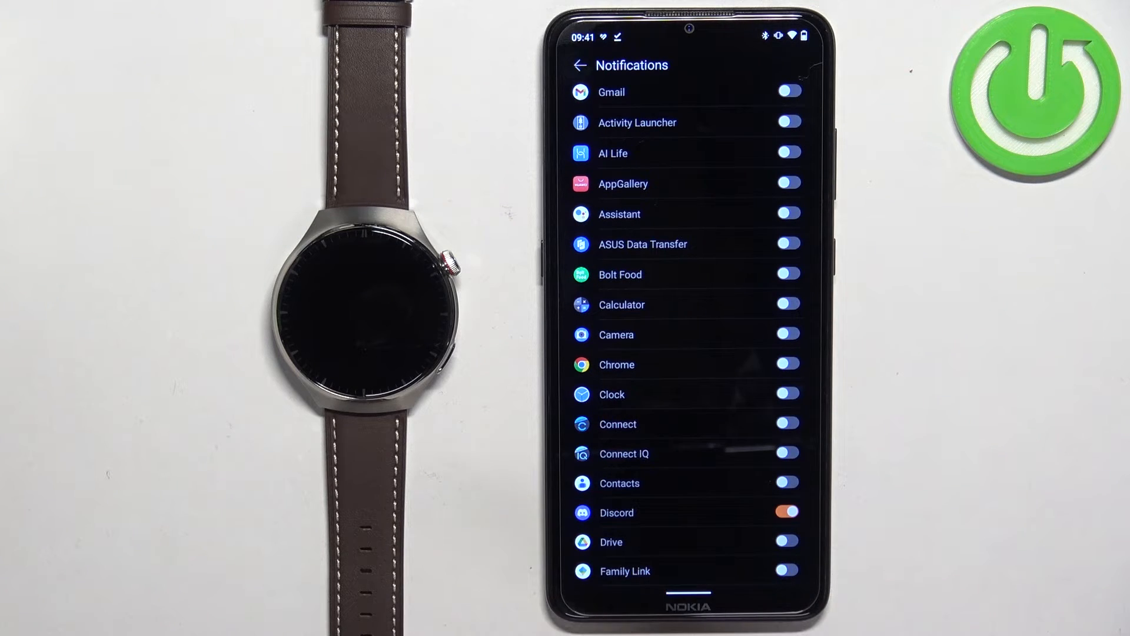
{"action": "scroll", "scroll_direction": "down", "scroll_amount": 3}
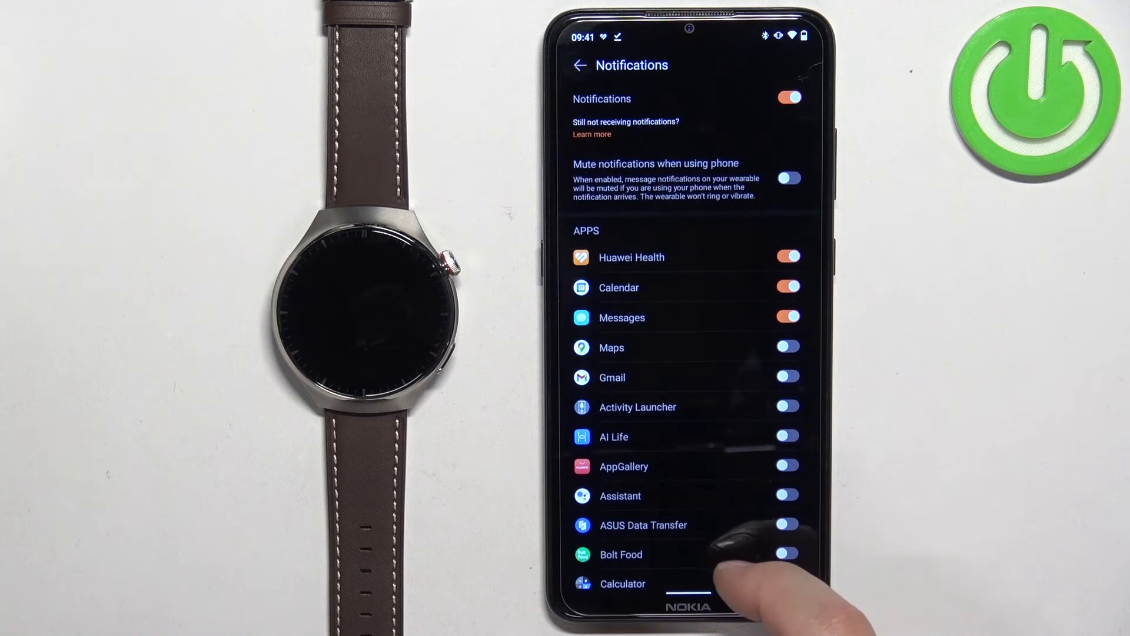